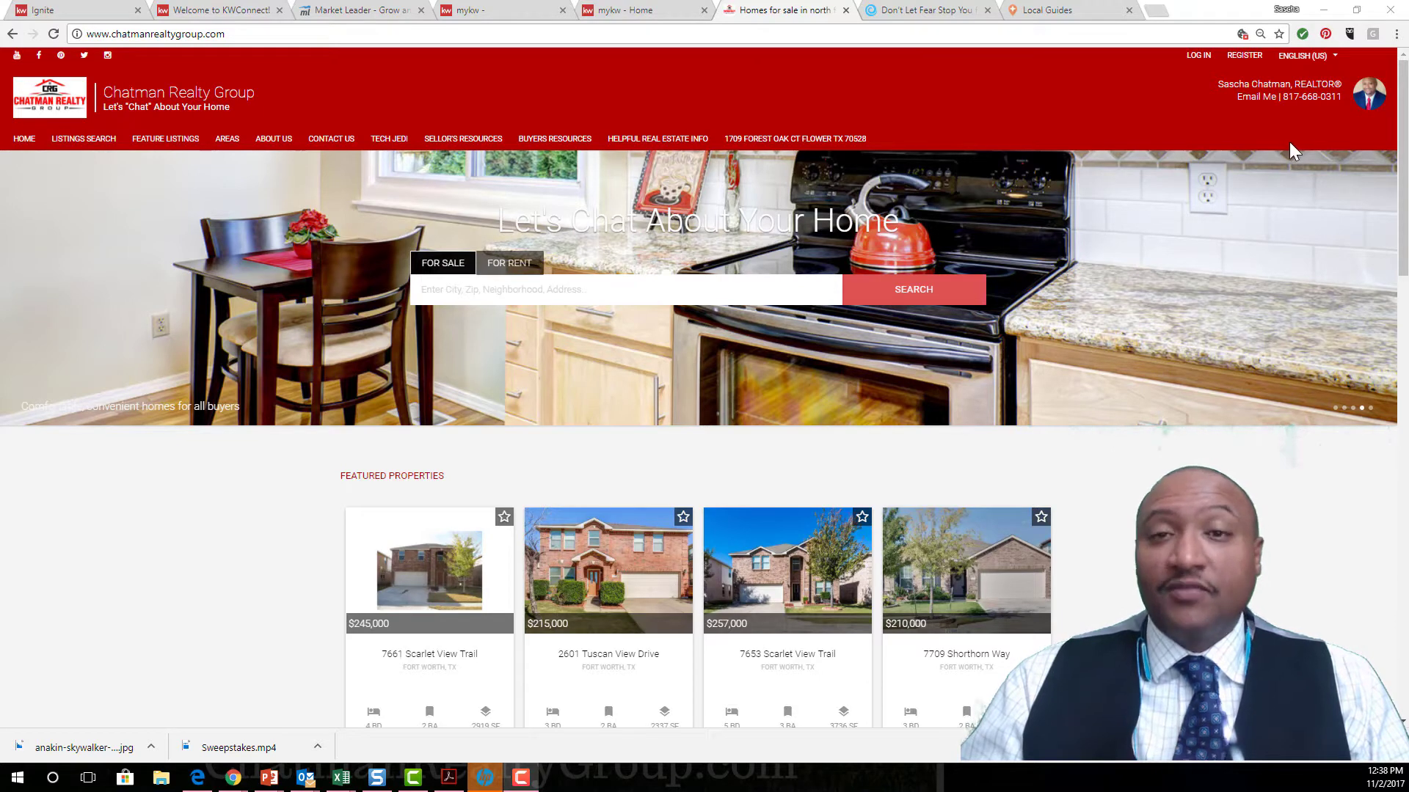
mouse_move(635, 144)
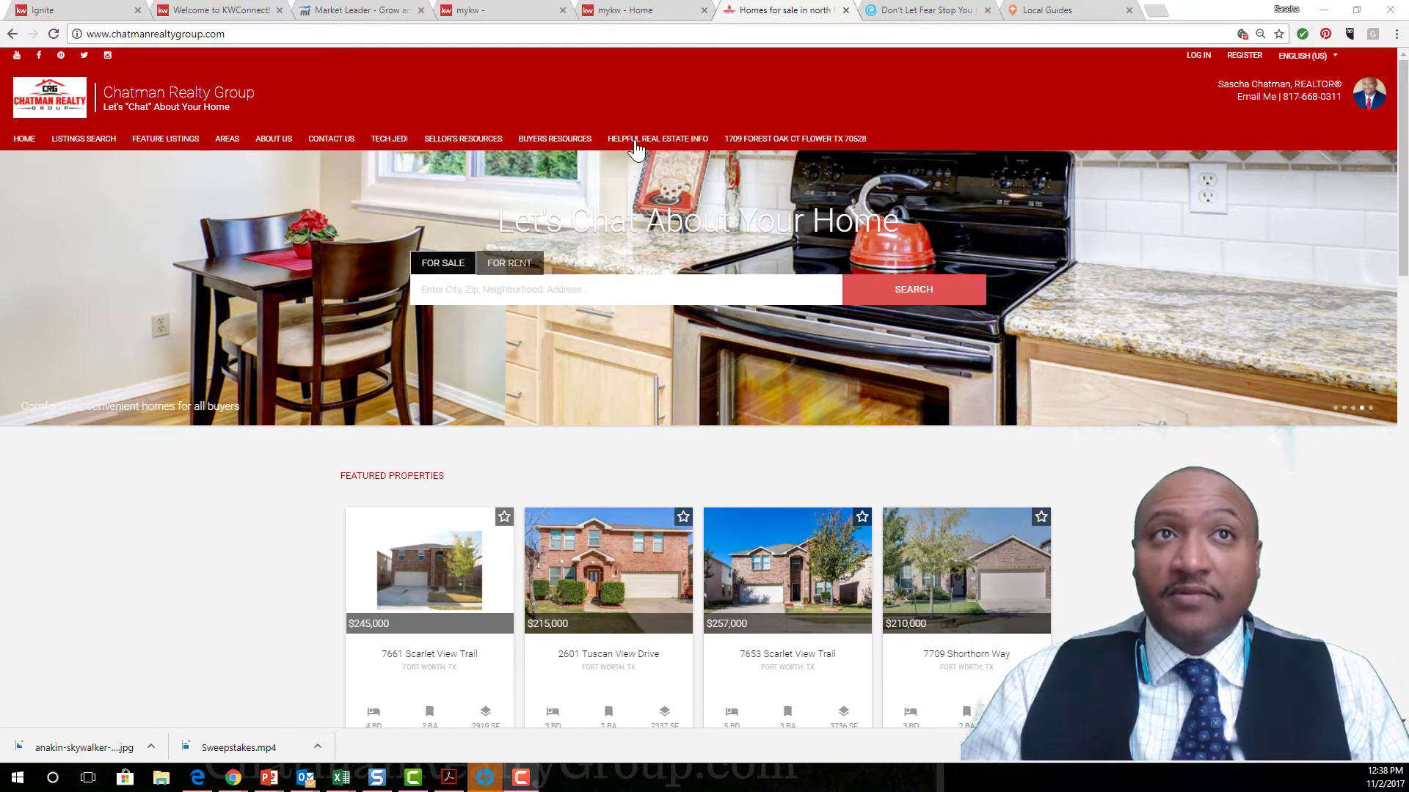
mouse_move(706, 107)
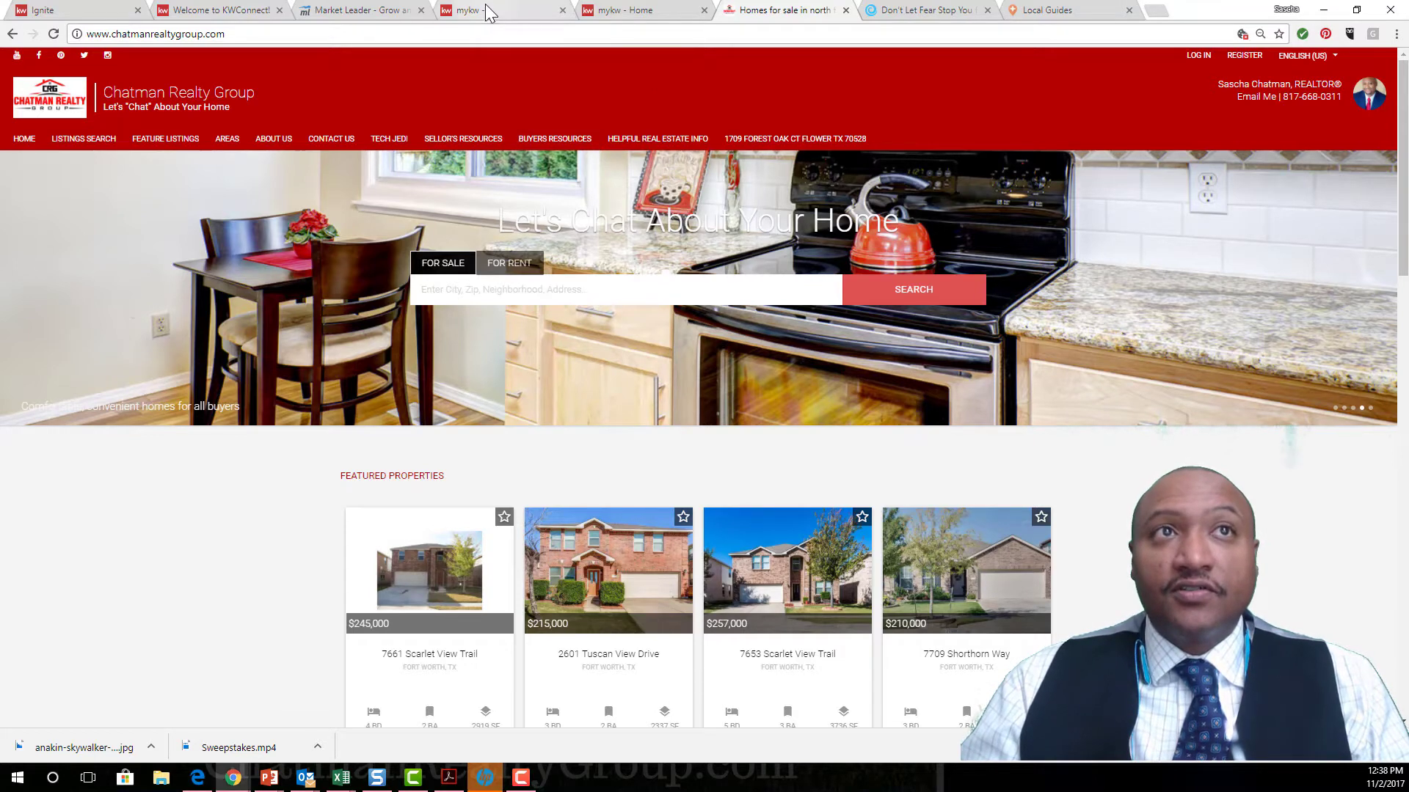
- From the MyKW tab, reach the Your KW Agent Website page via Technology > KW Websites
left_click(503, 10)
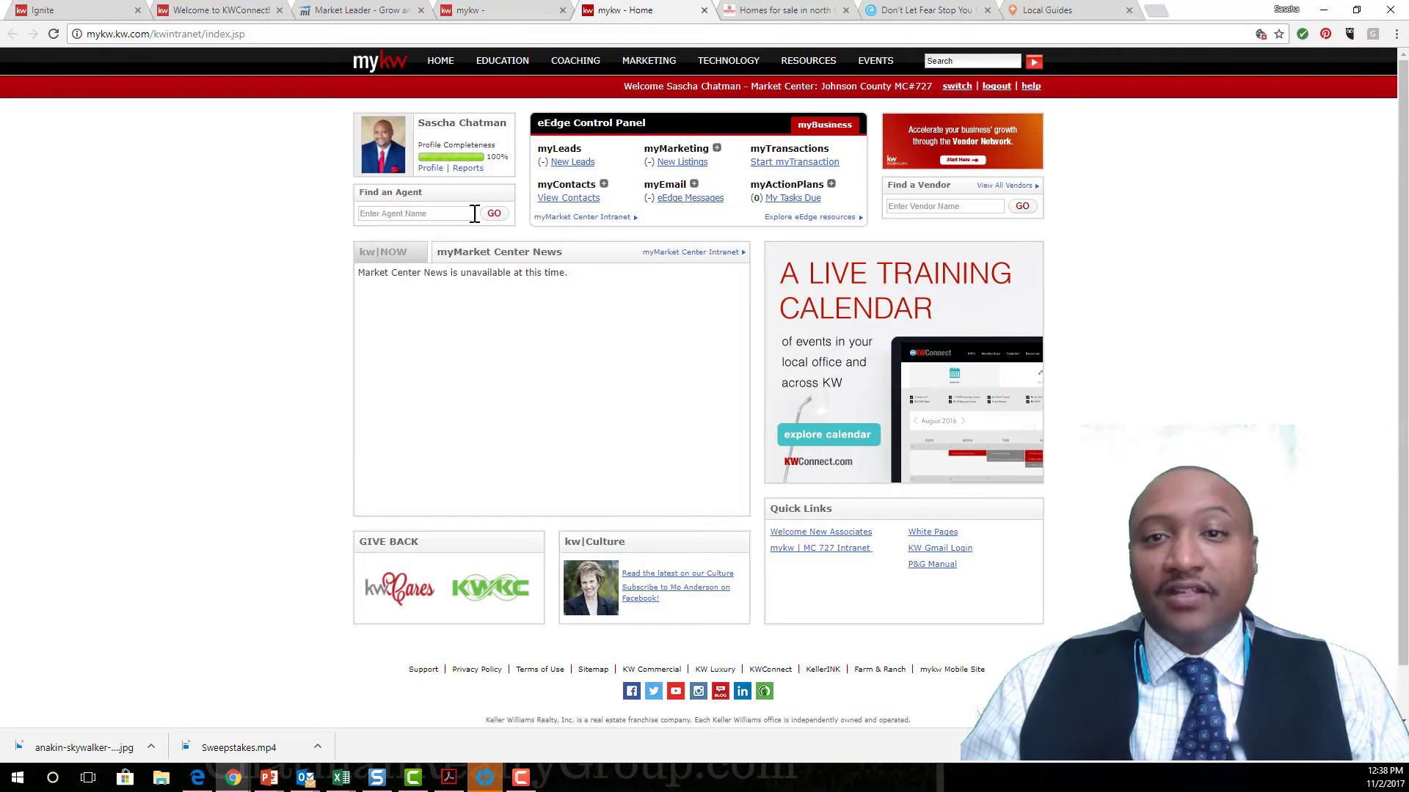
mouse_move(659, 435)
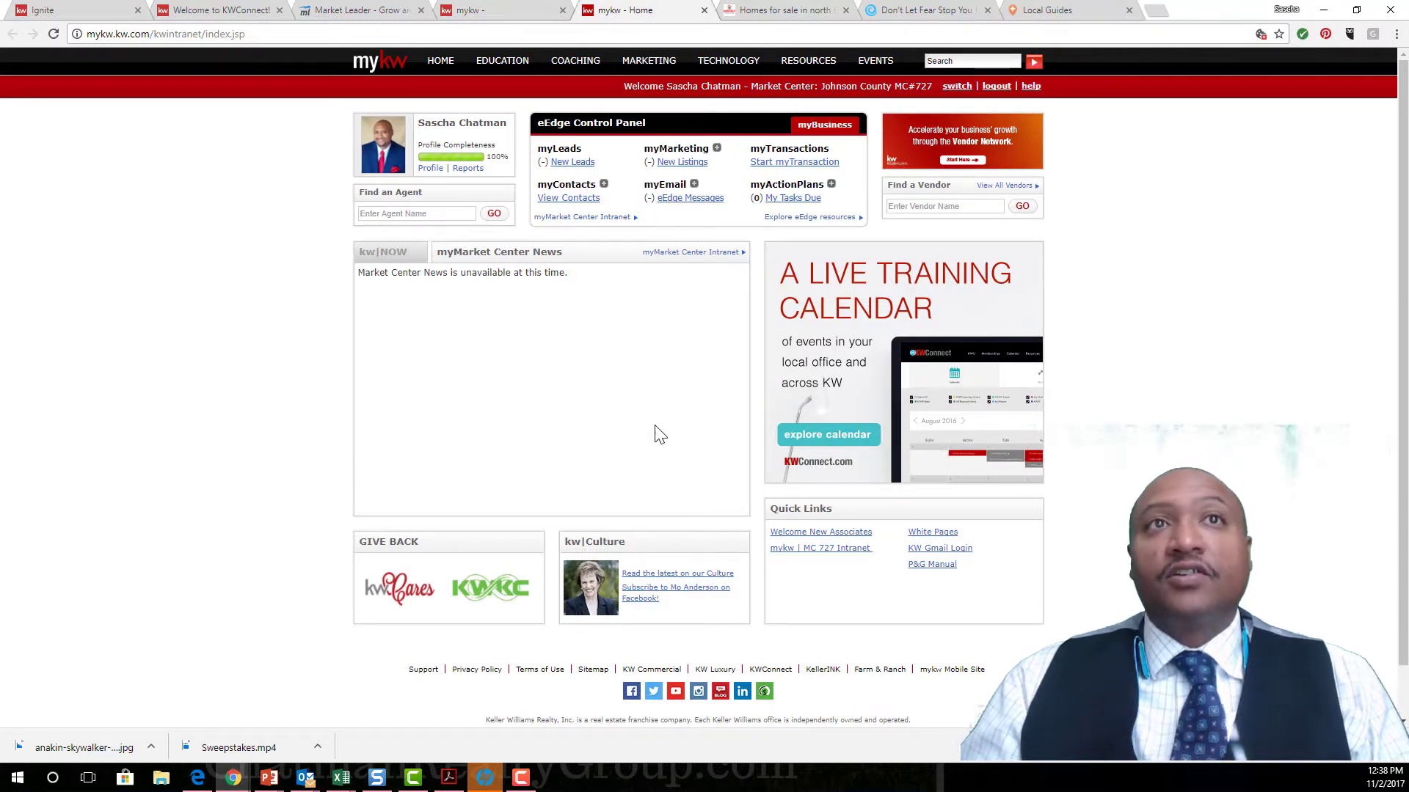
left_click(728, 60)
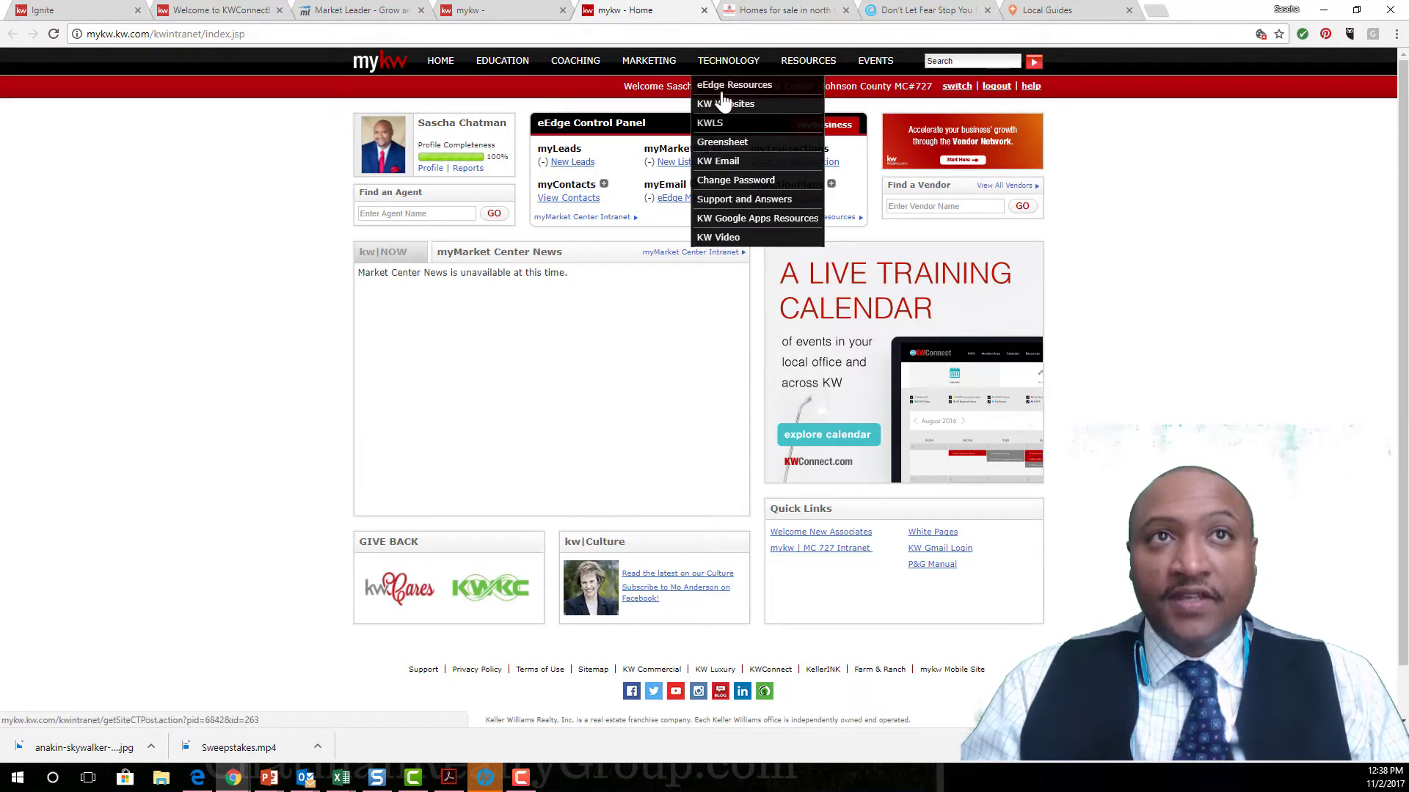
left_click(723, 103)
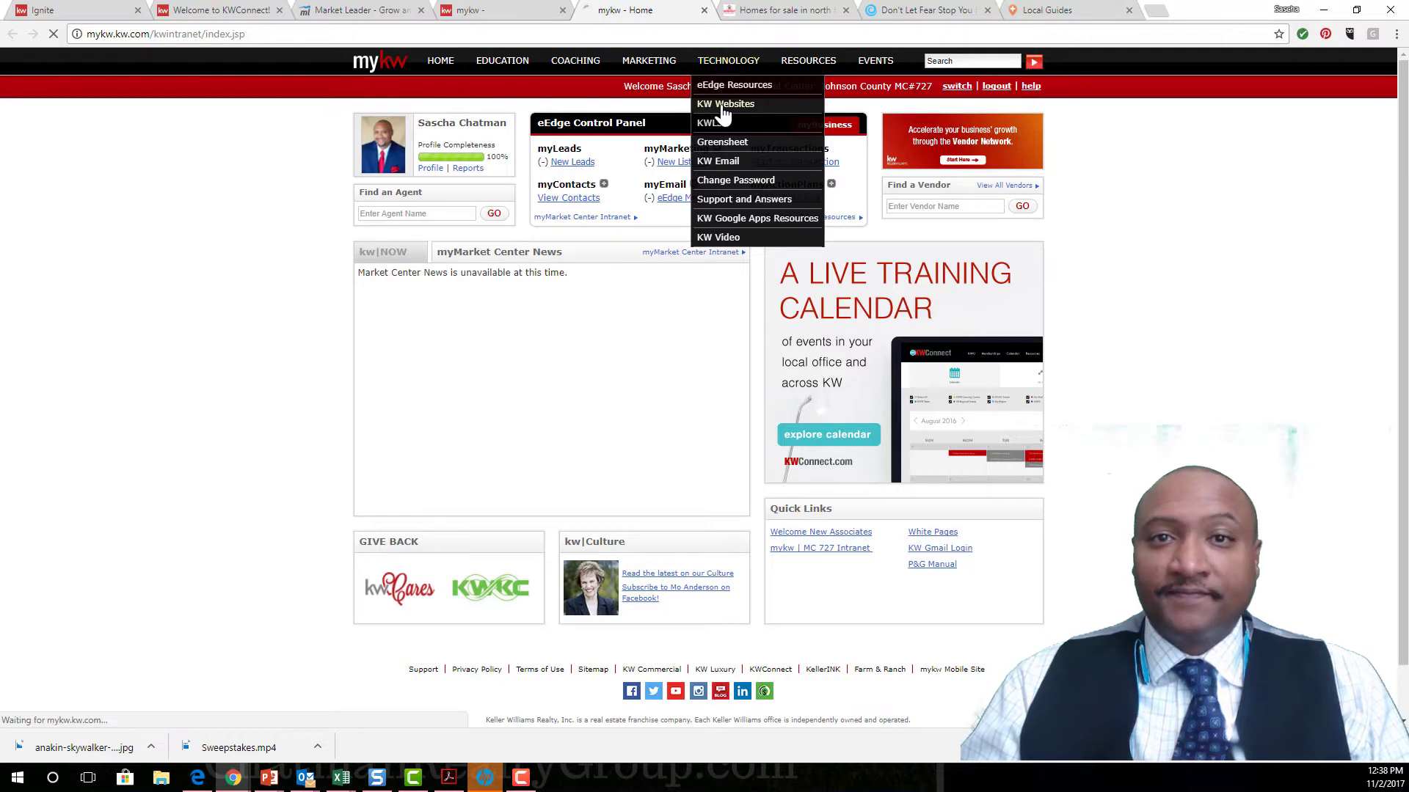
left_click(723, 103)
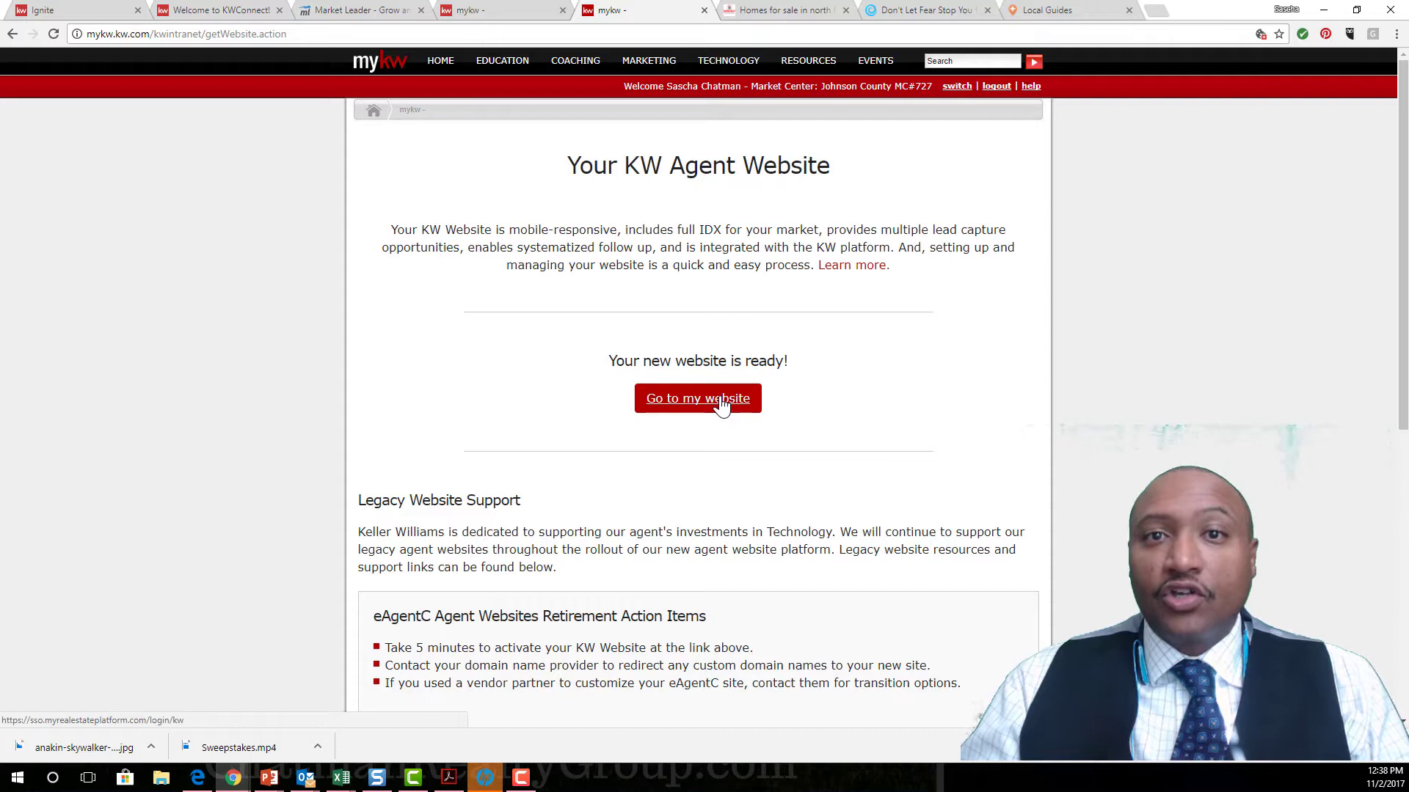
- Go to the Placester dashboard and start editing the Chatman Realty Group site
left_click(697, 398)
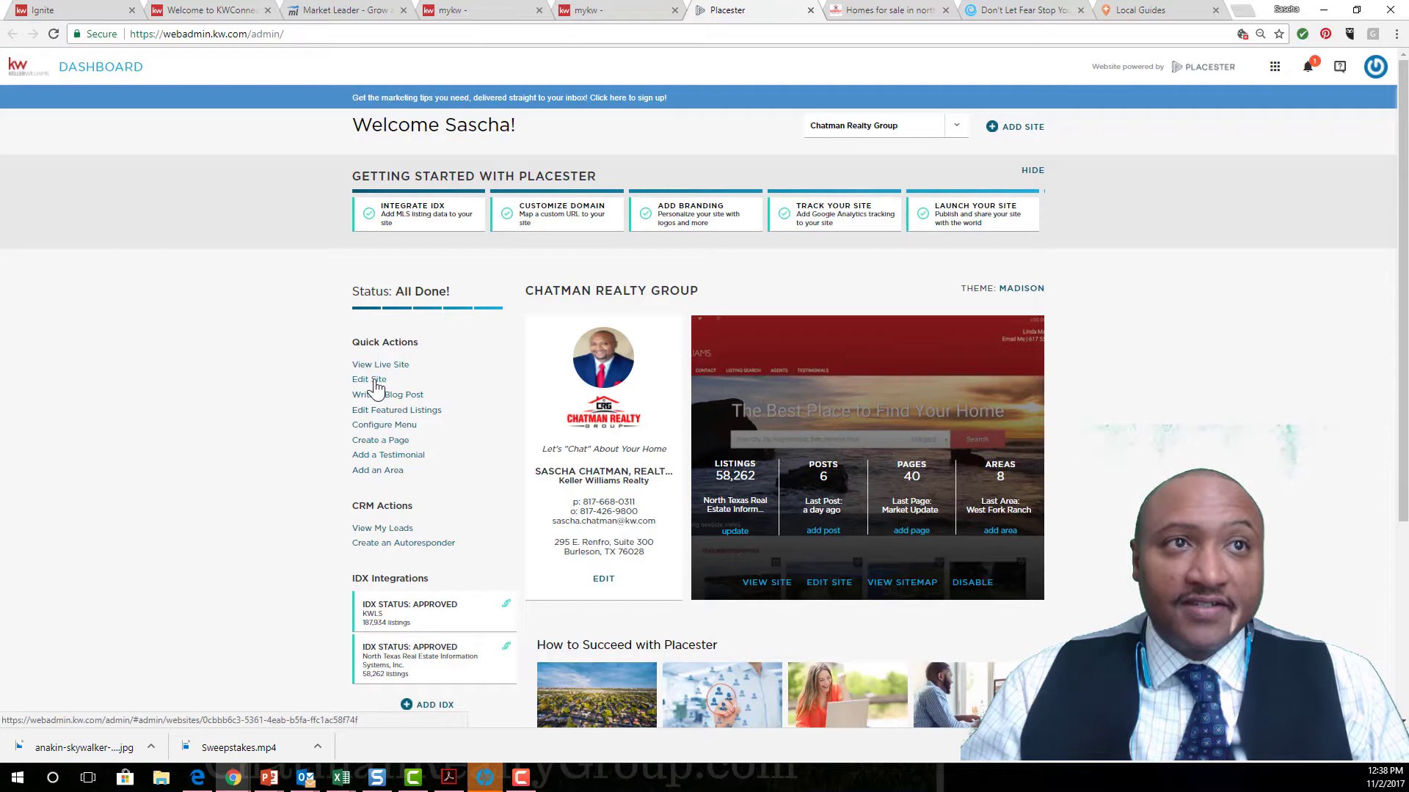
left_click(361, 379)
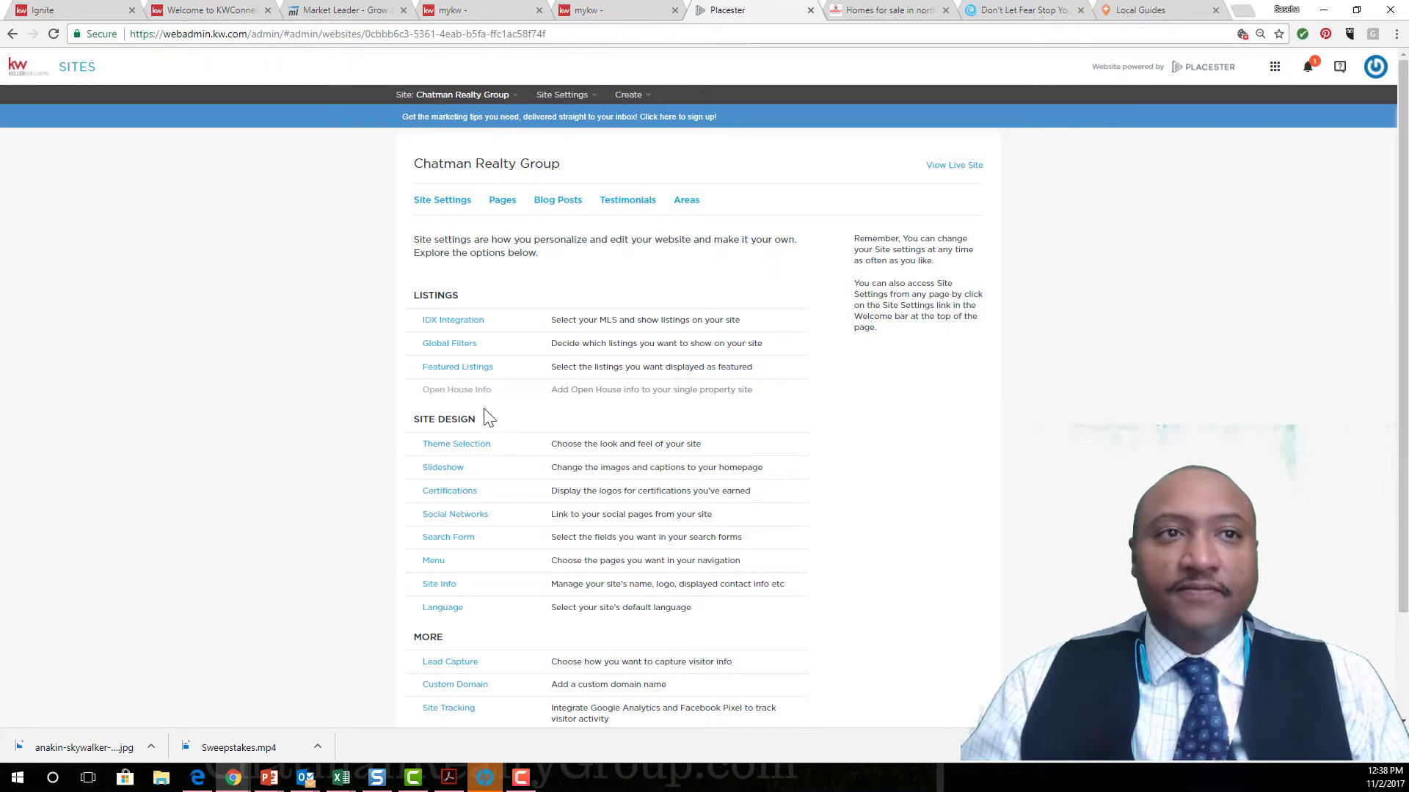
- Review the Menu Configuration panel for Chatman Realty Group and save the menu settings
left_click(433, 560)
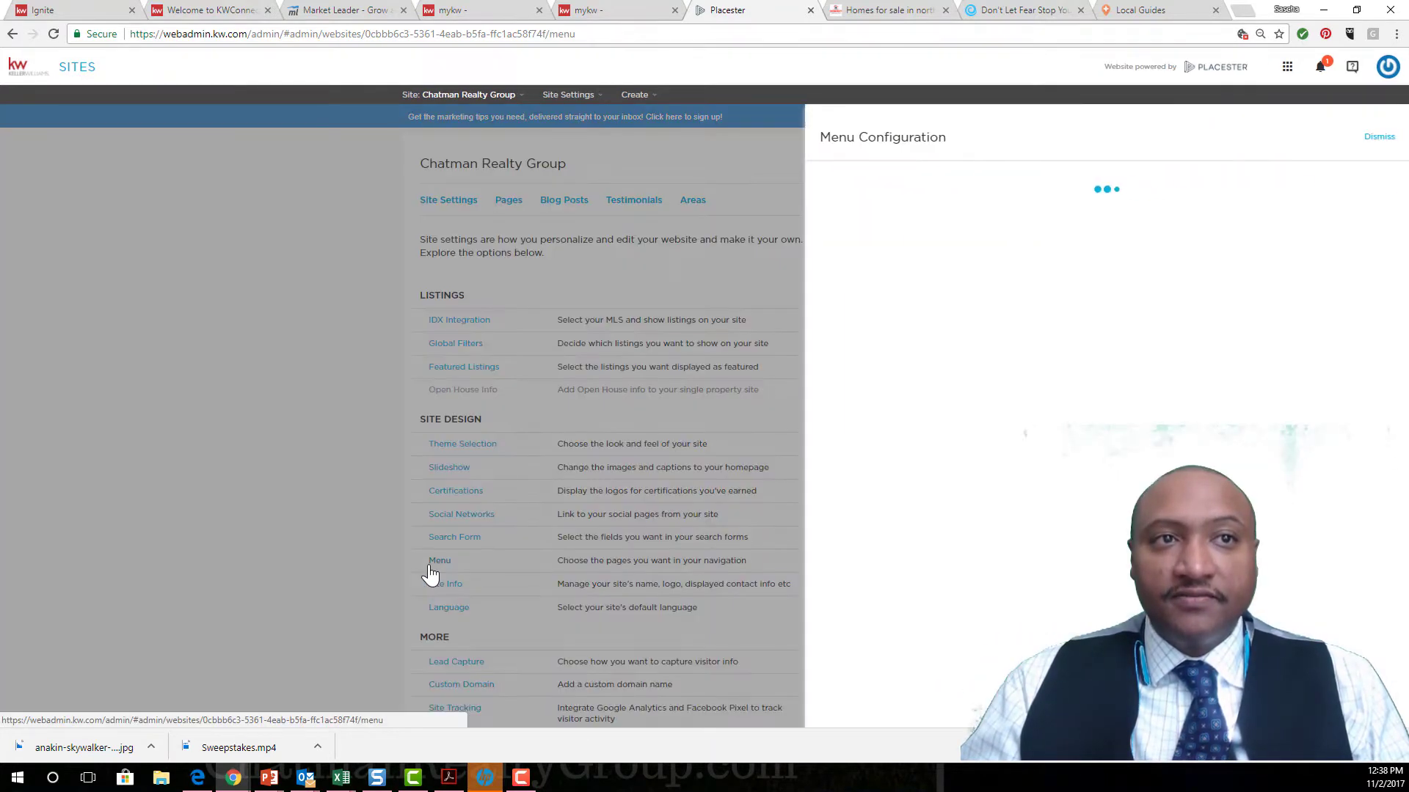
left_click(438, 559)
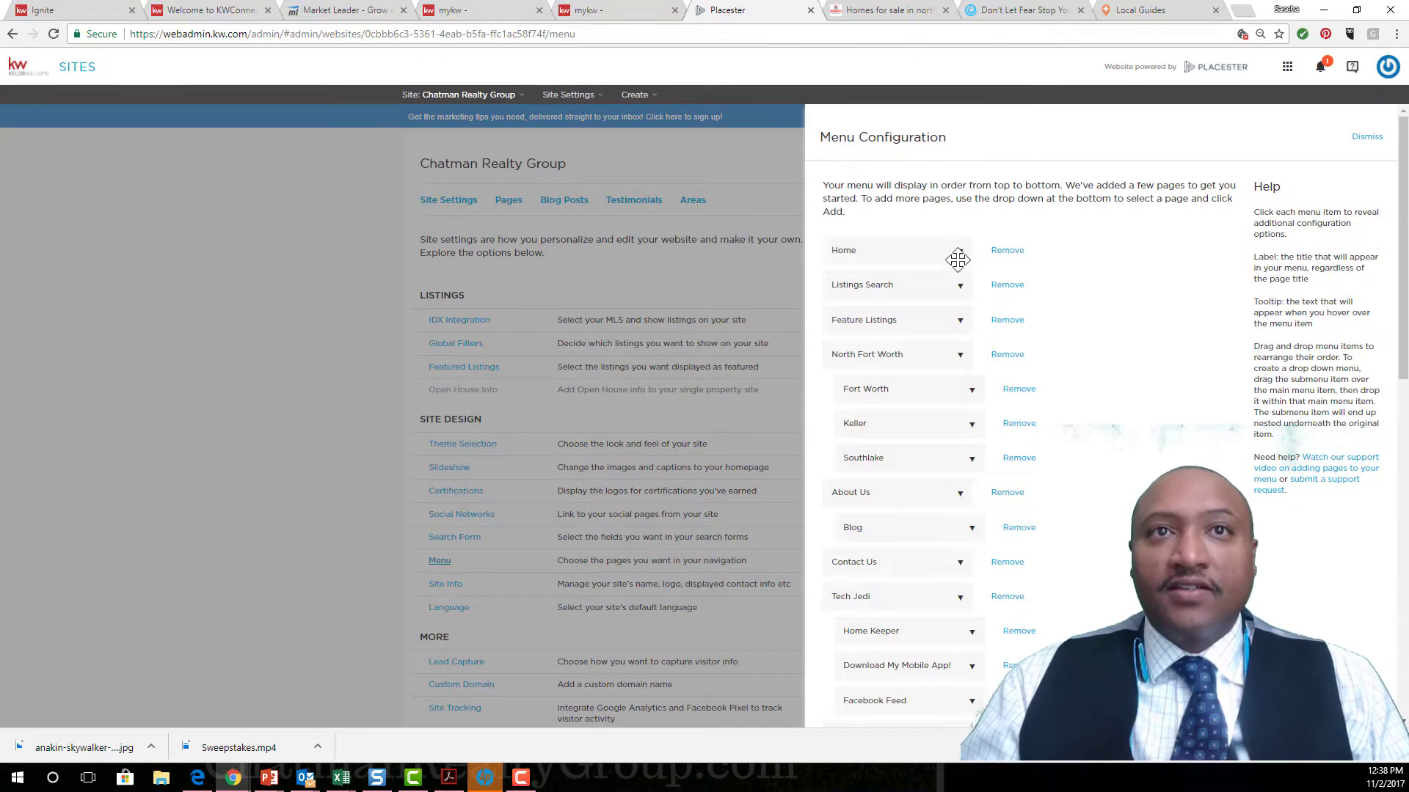
scroll("down", 3)
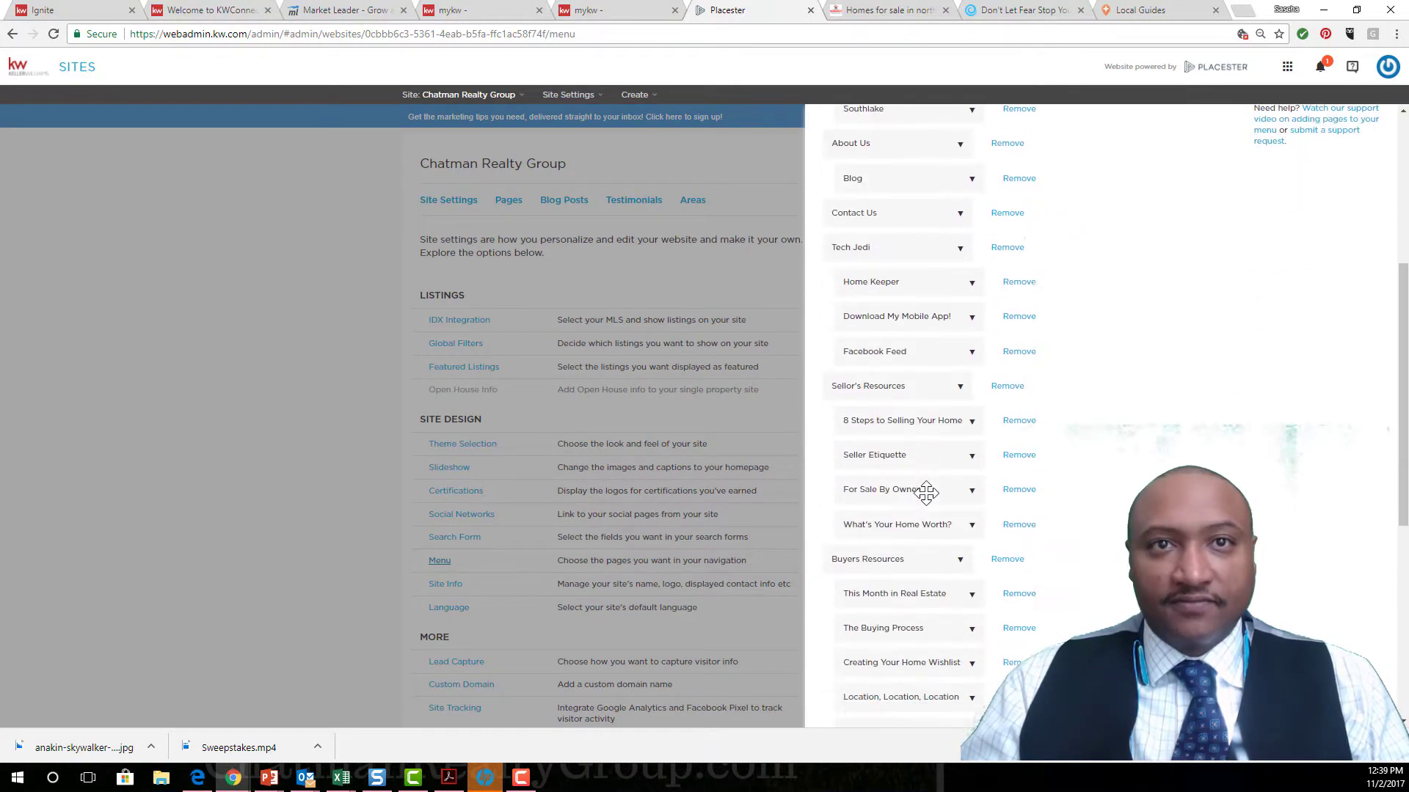
scroll("down", 3)
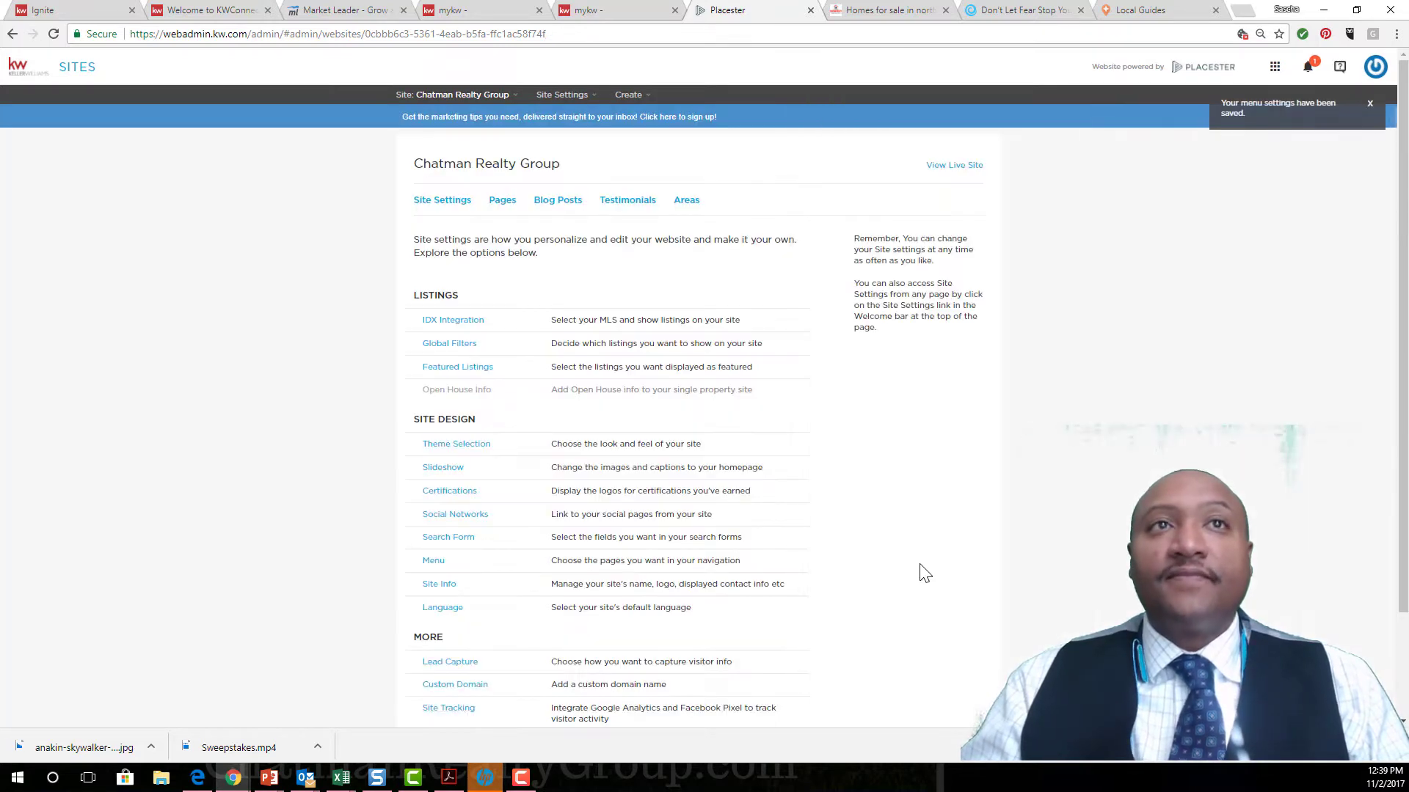
- On the live site, confirm Jack and Jill sits under Helpful Real Estate Info, then return to Site Settings
left_click(885, 10)
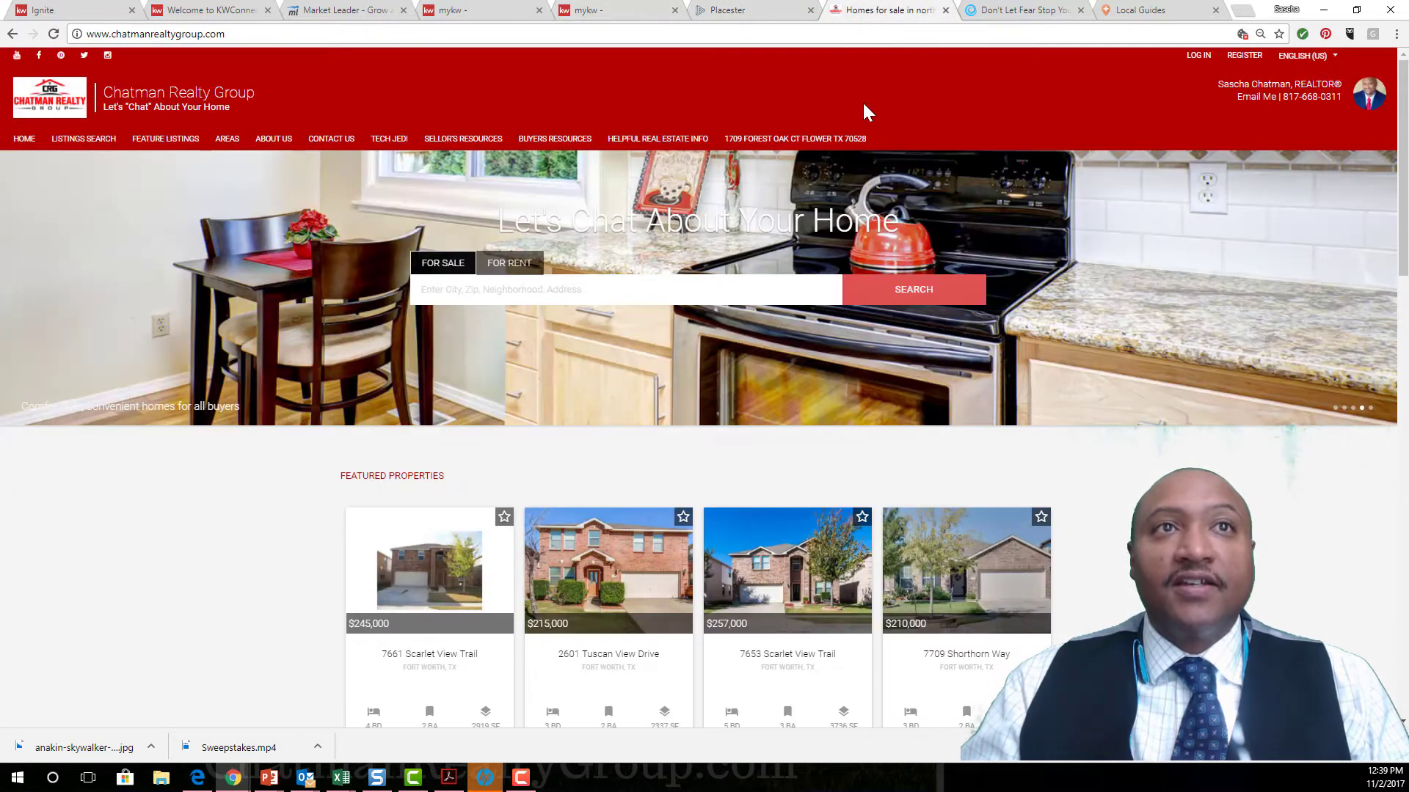
mouse_move(658, 138)
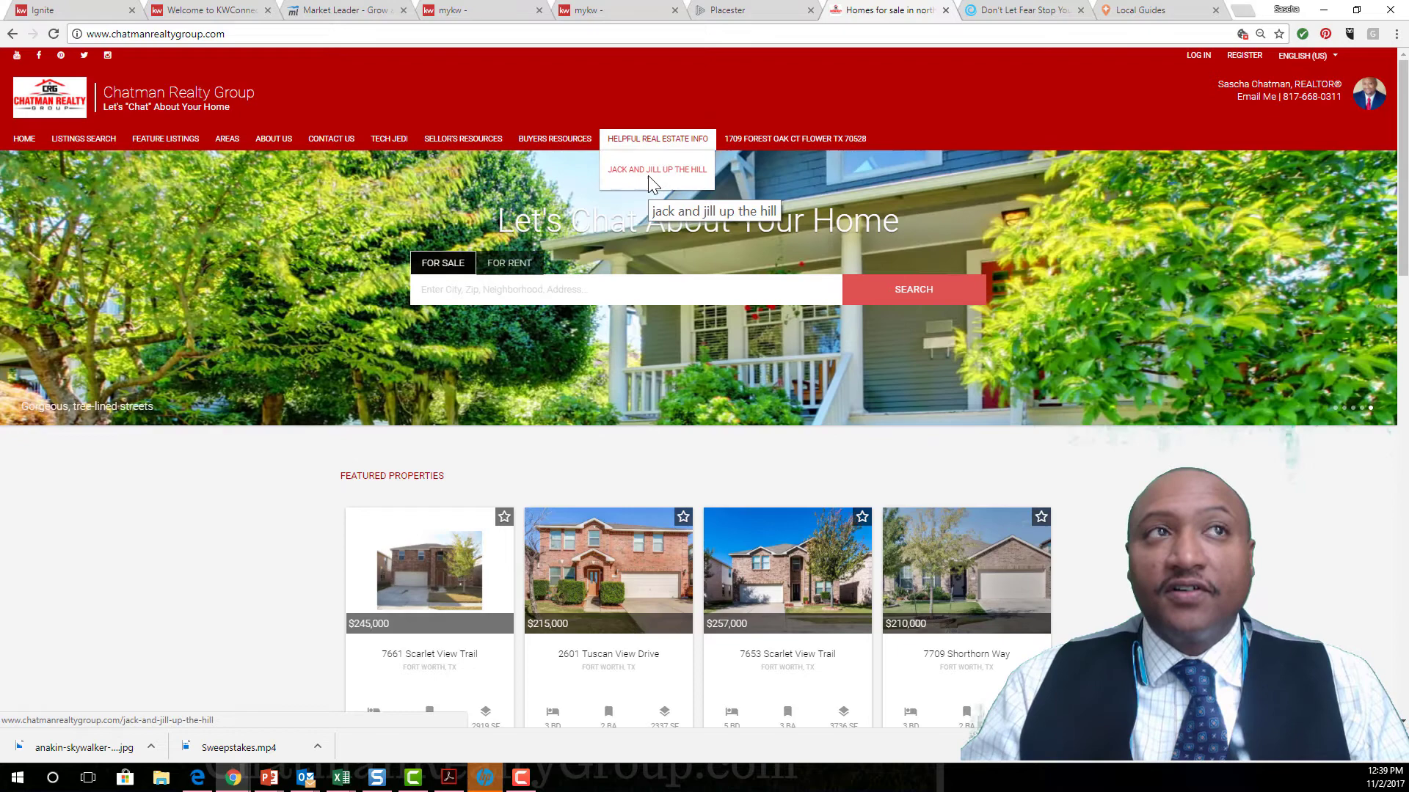
left_click(656, 168)
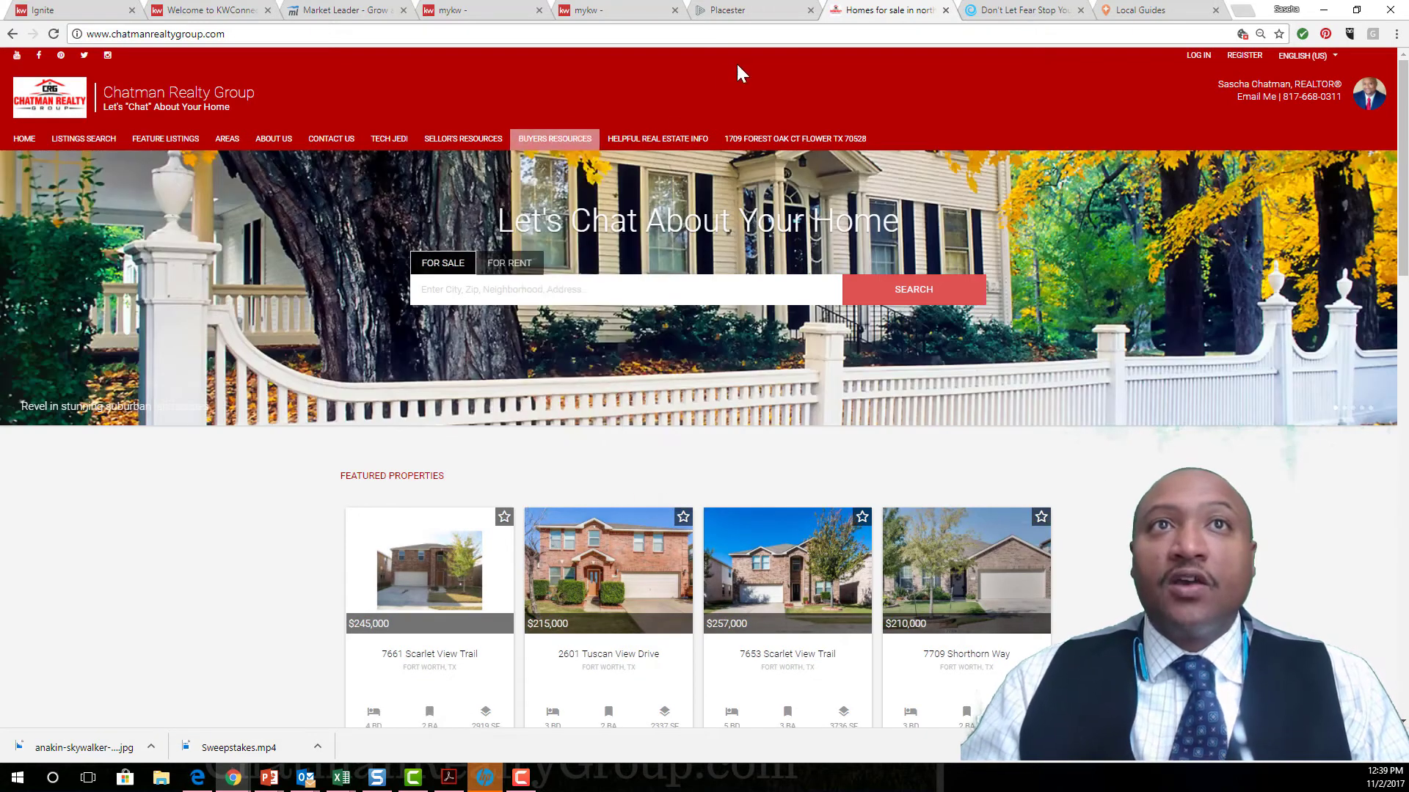
left_click(754, 11)
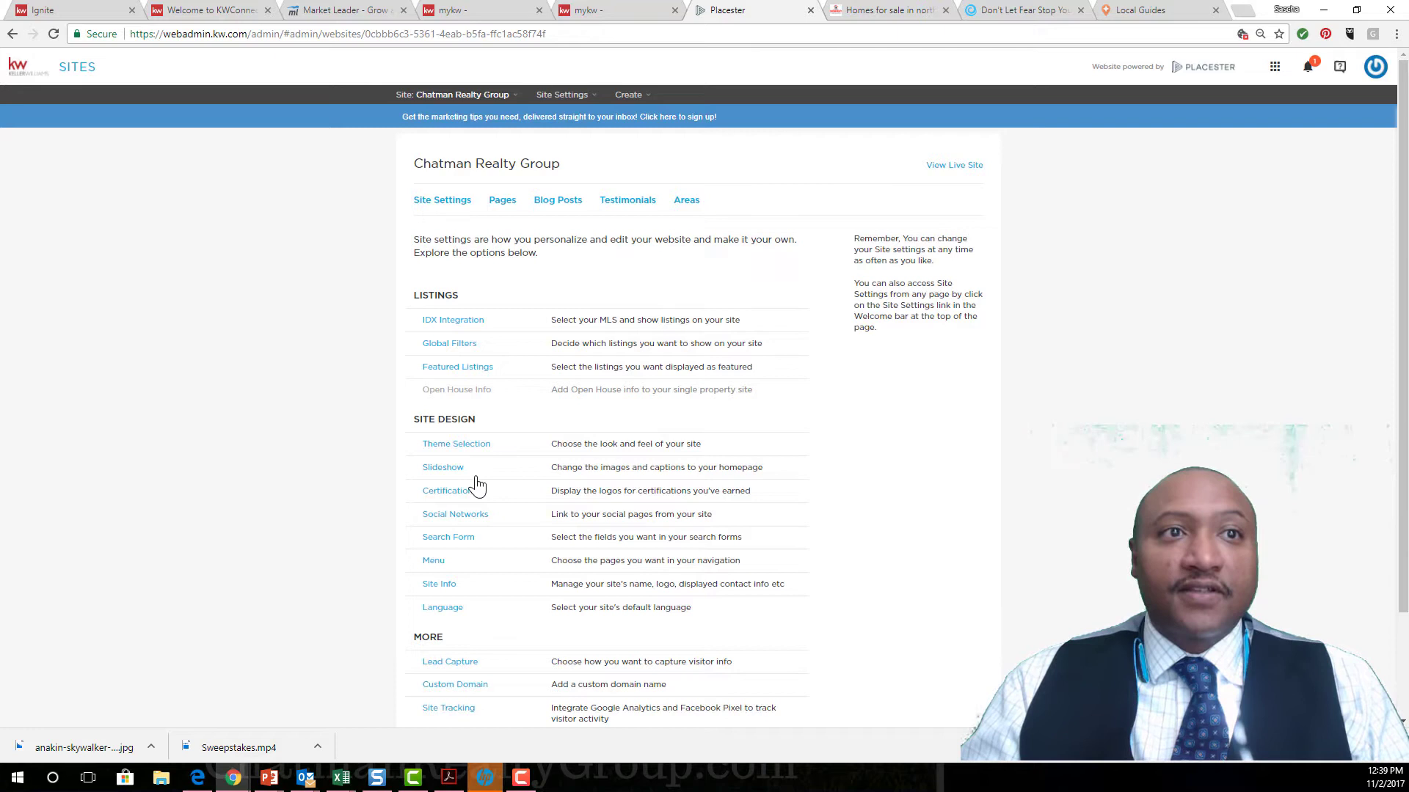
- Add a new Home menu item and nest 'jack and jill up the hill' beneath it
left_click(435, 559)
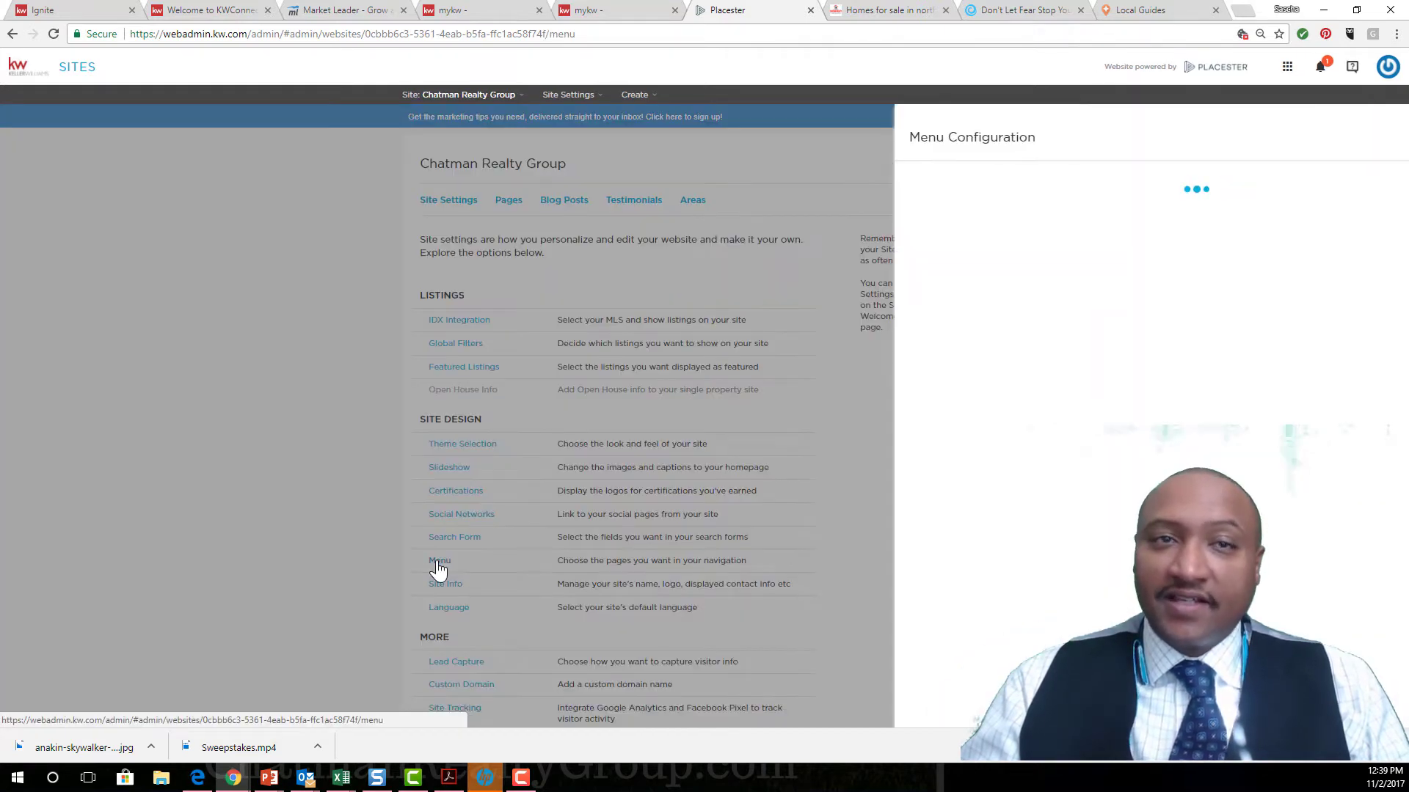
left_click(438, 559)
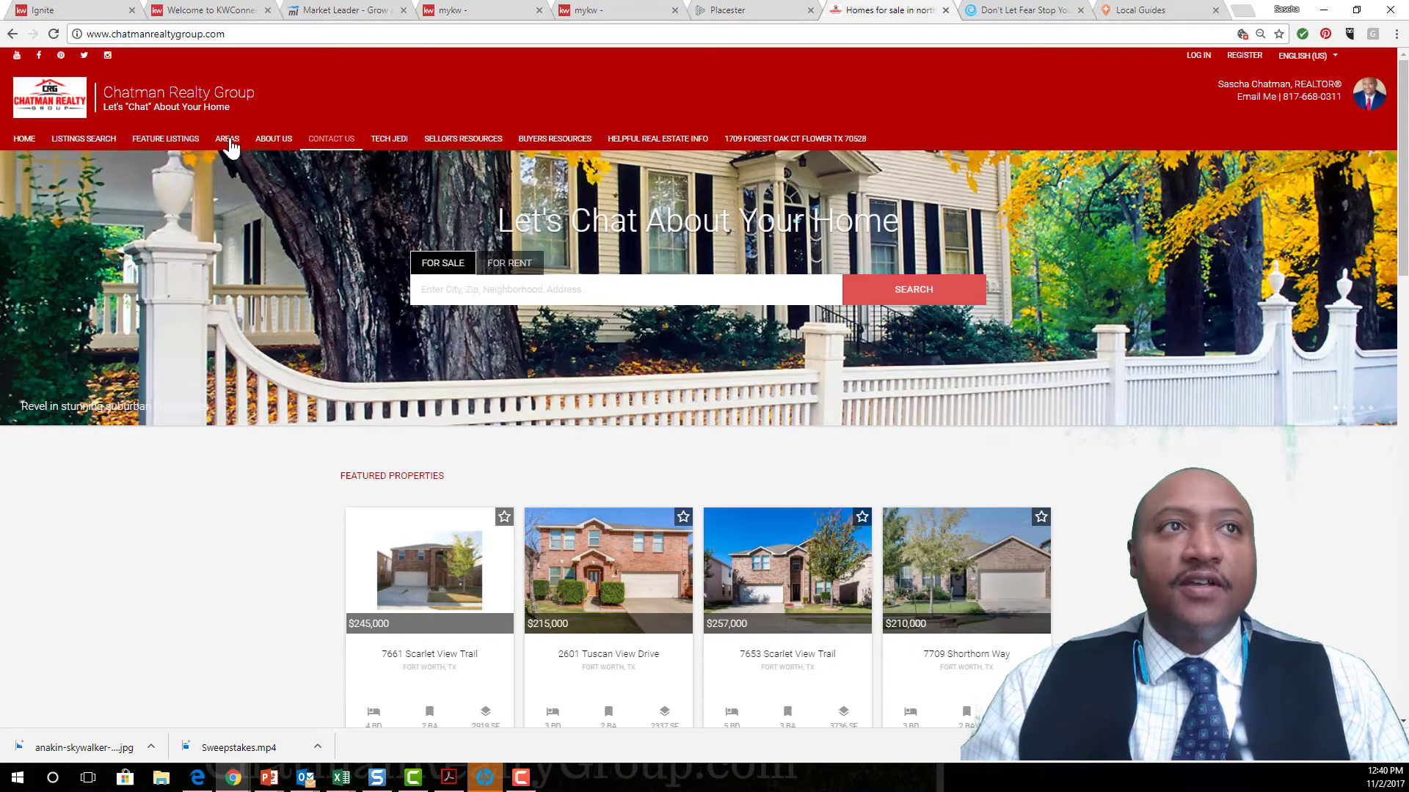
mouse_move(659, 138)
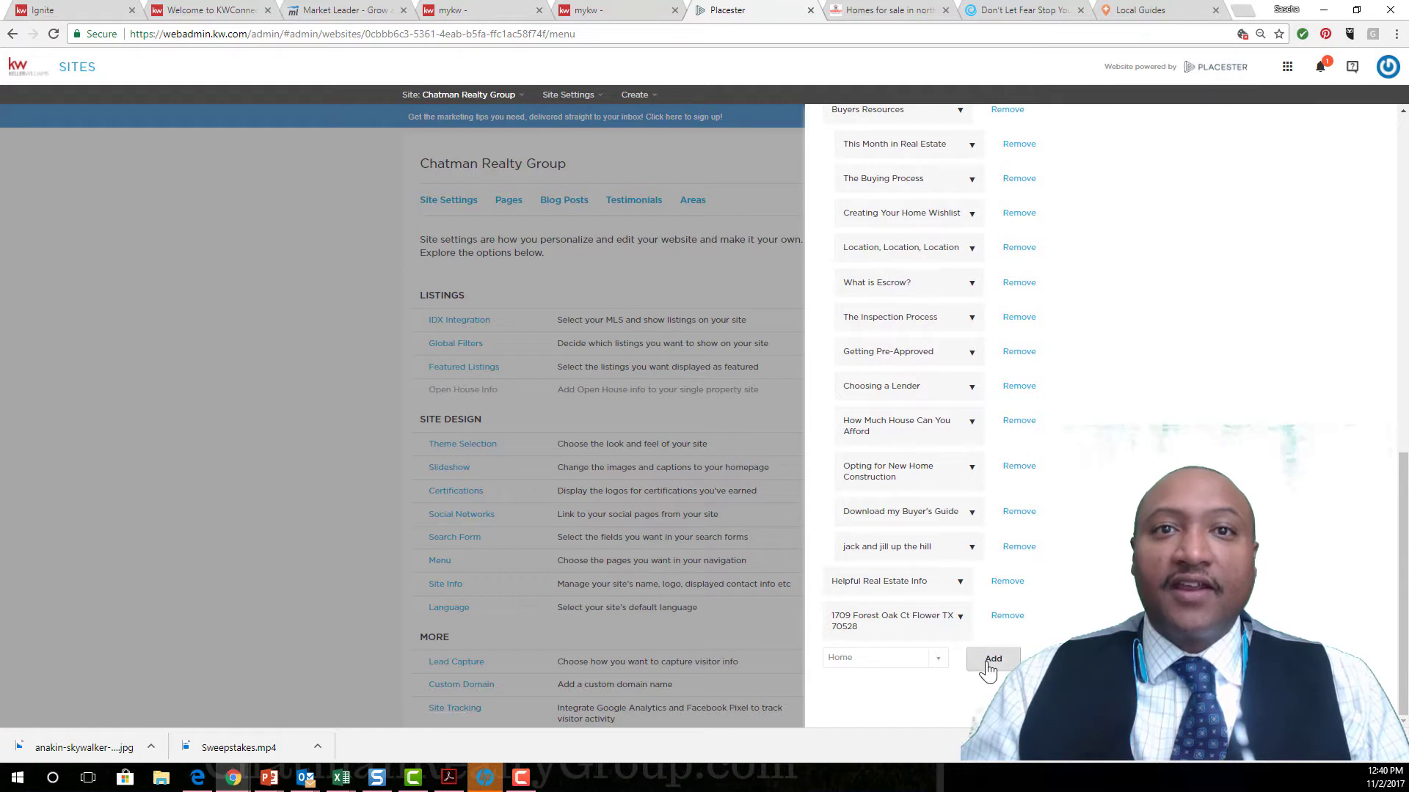
left_click(992, 658)
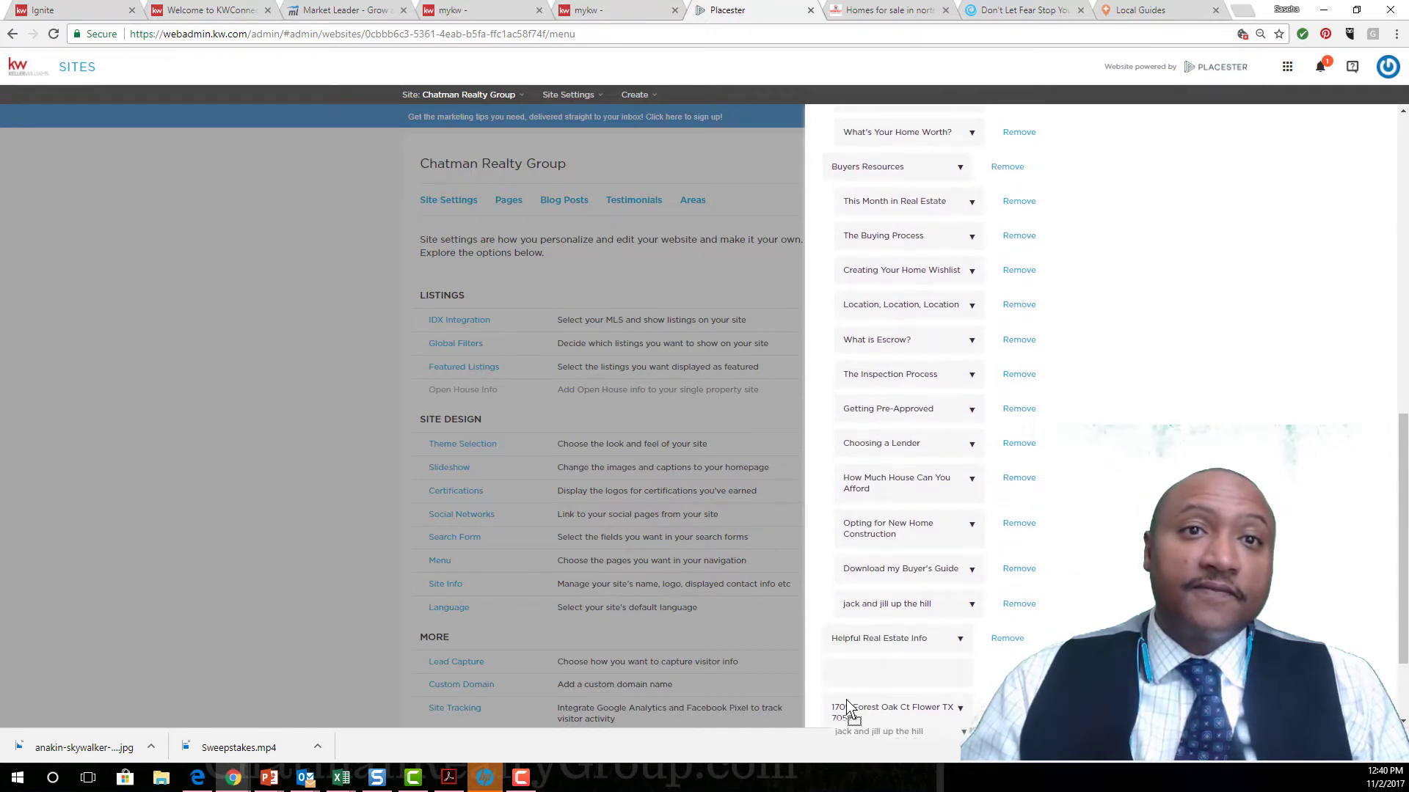
scroll("down", 3)
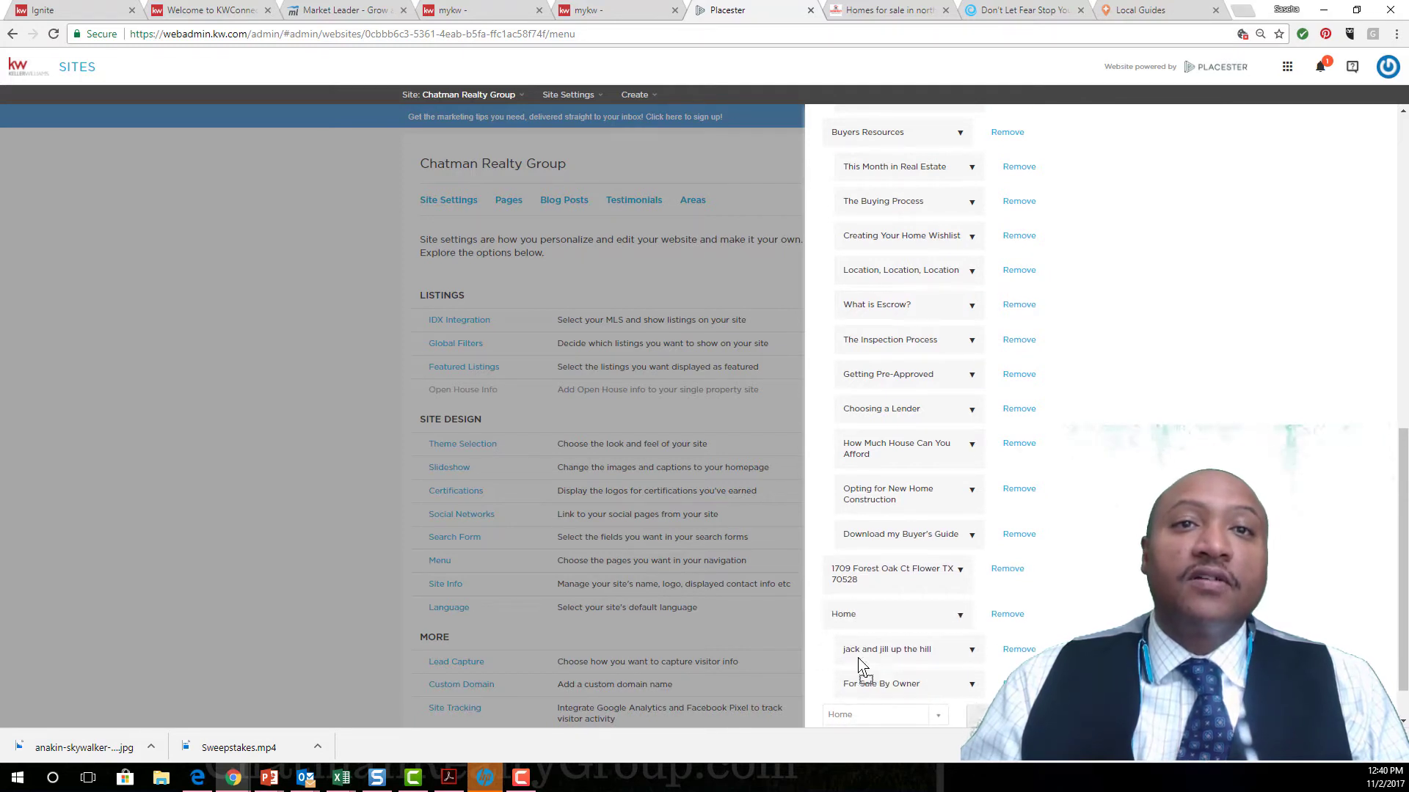
- Relabel the new Home item as Smurf, give it tooltip 'GI Joe', and save the menu
left_click(970, 614)
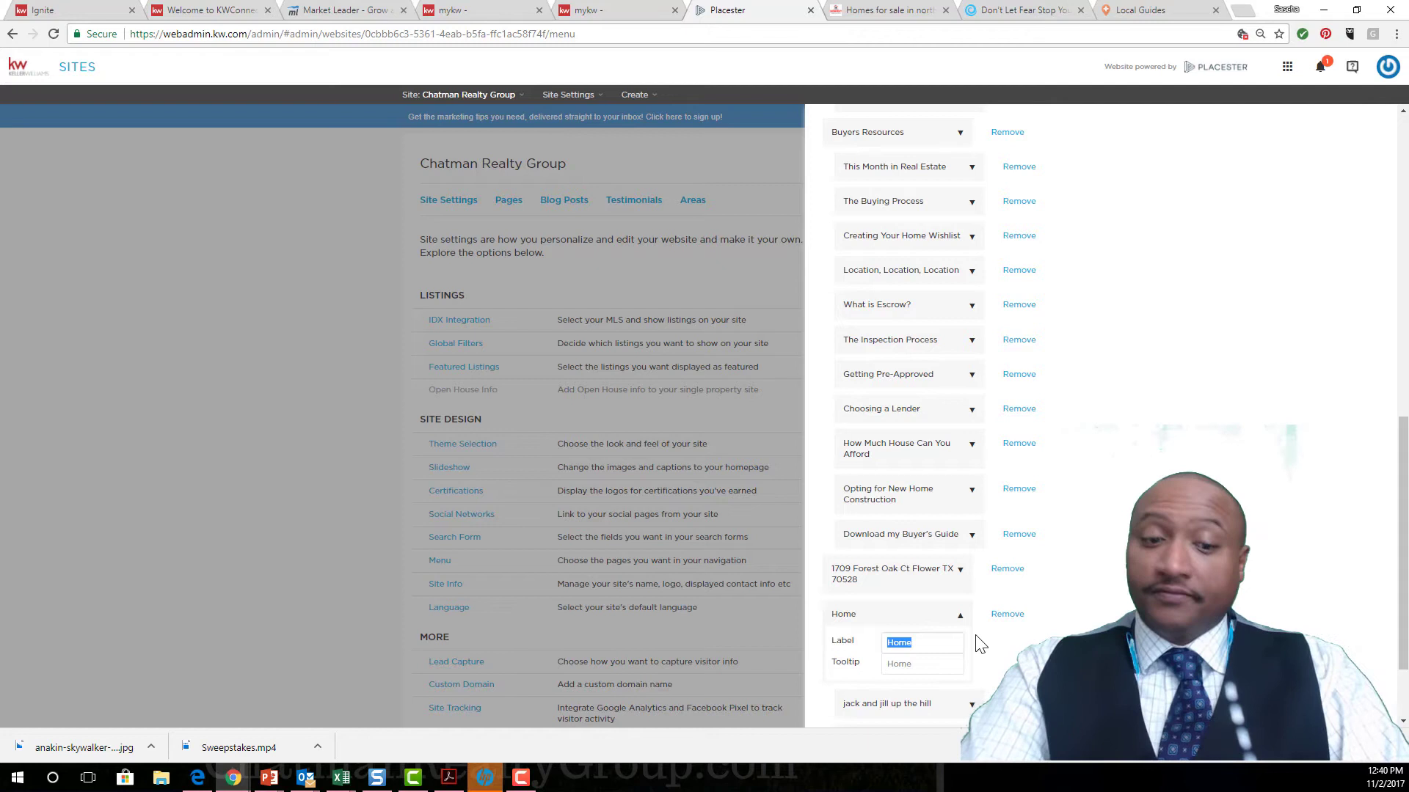
type("Scibby")
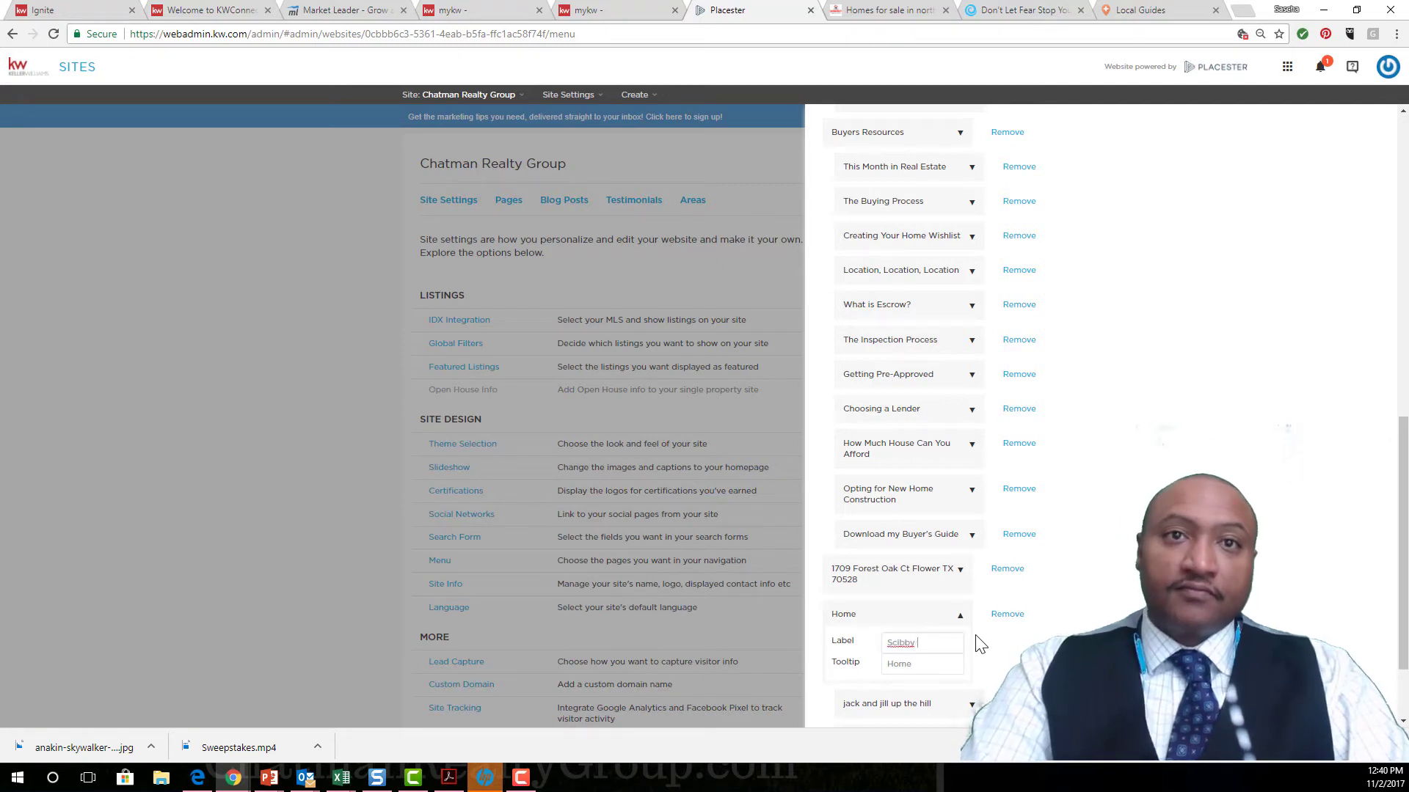
key("Backspace")
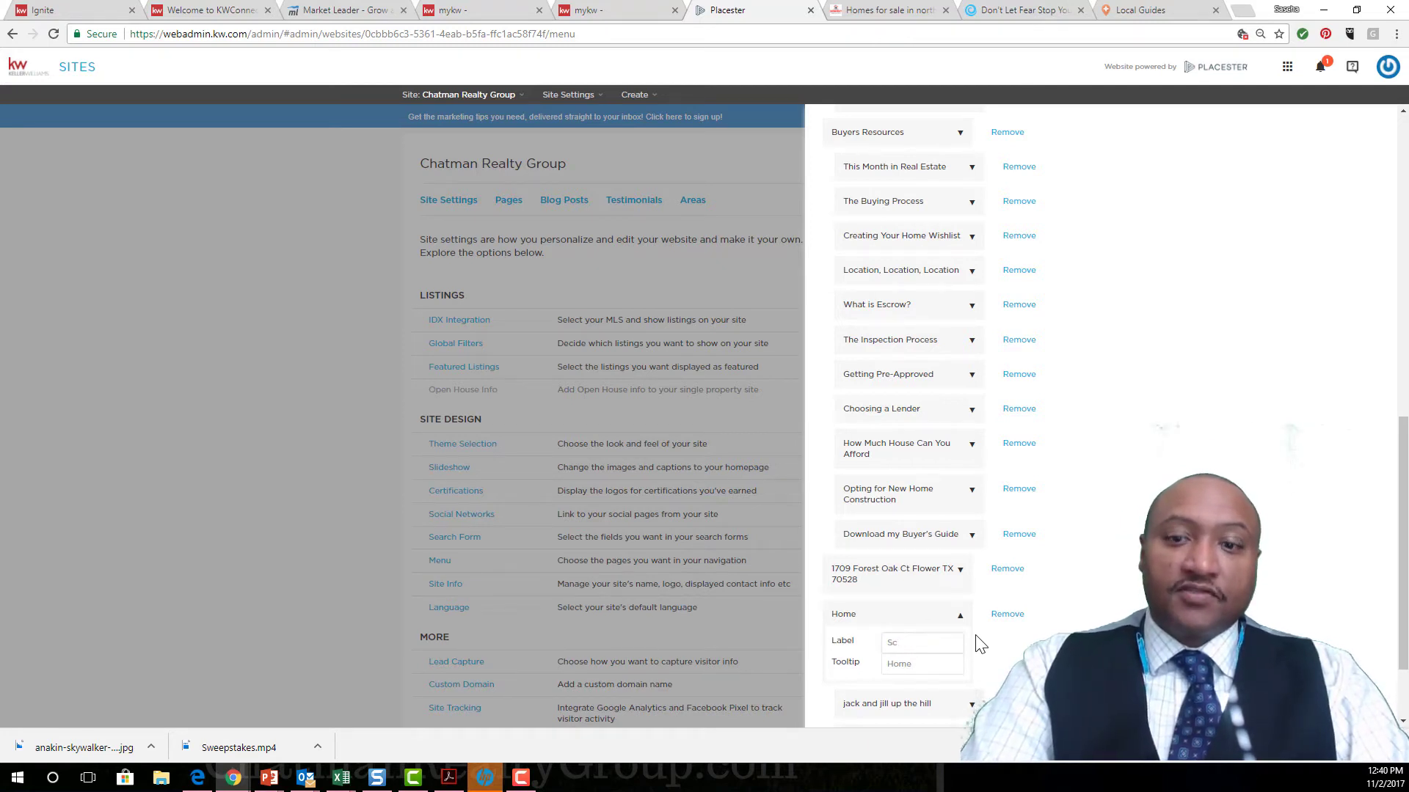
type("Scooby D")
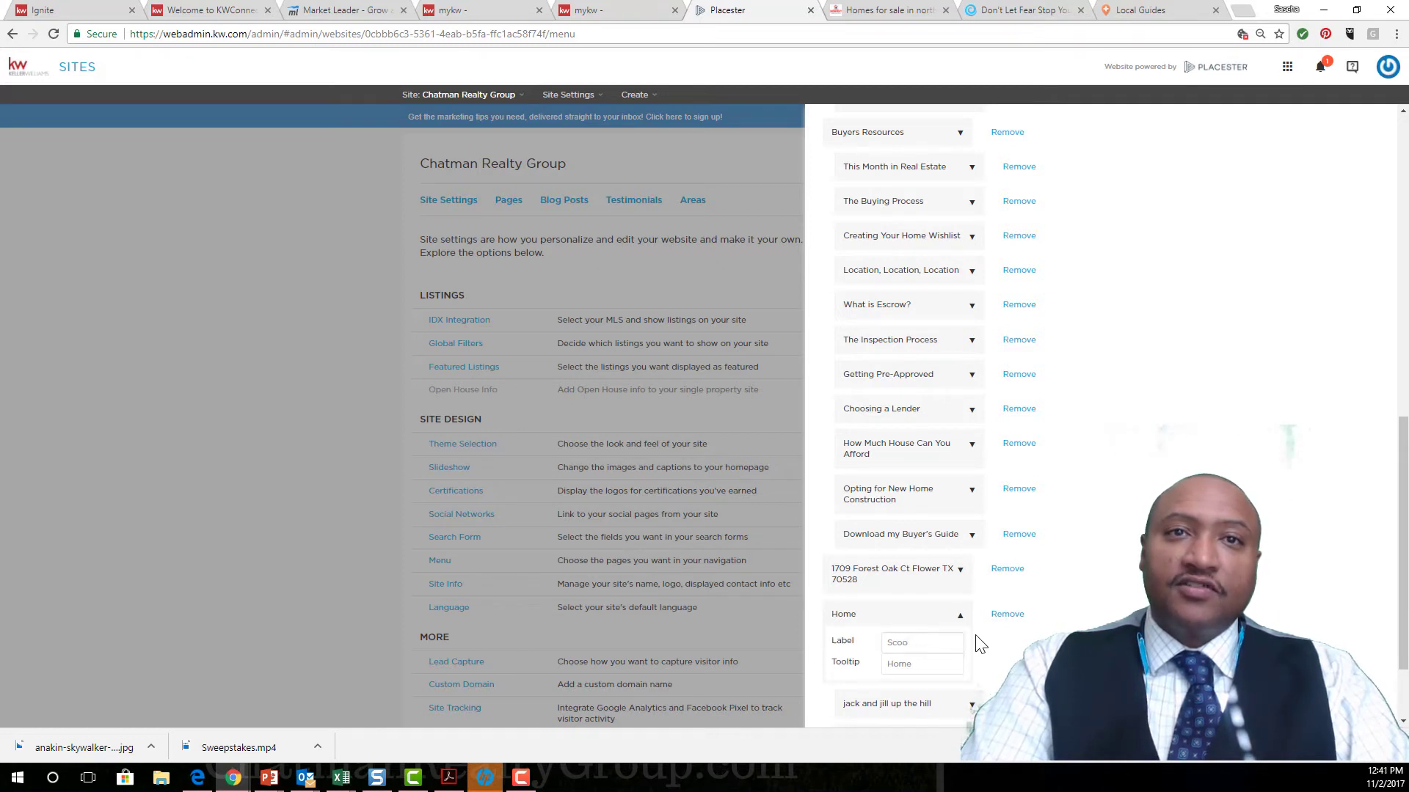
left_click(920, 641)
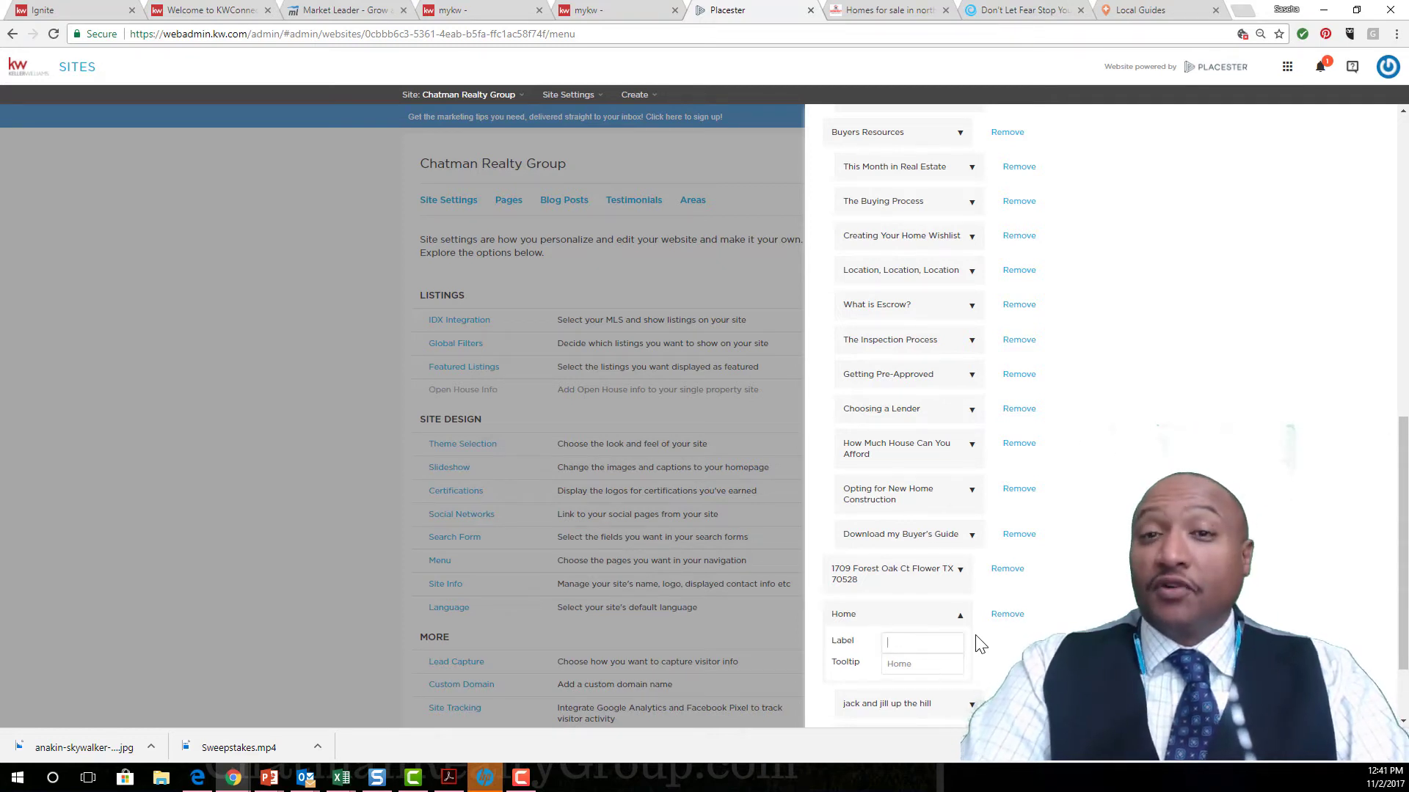
type("Smurf")
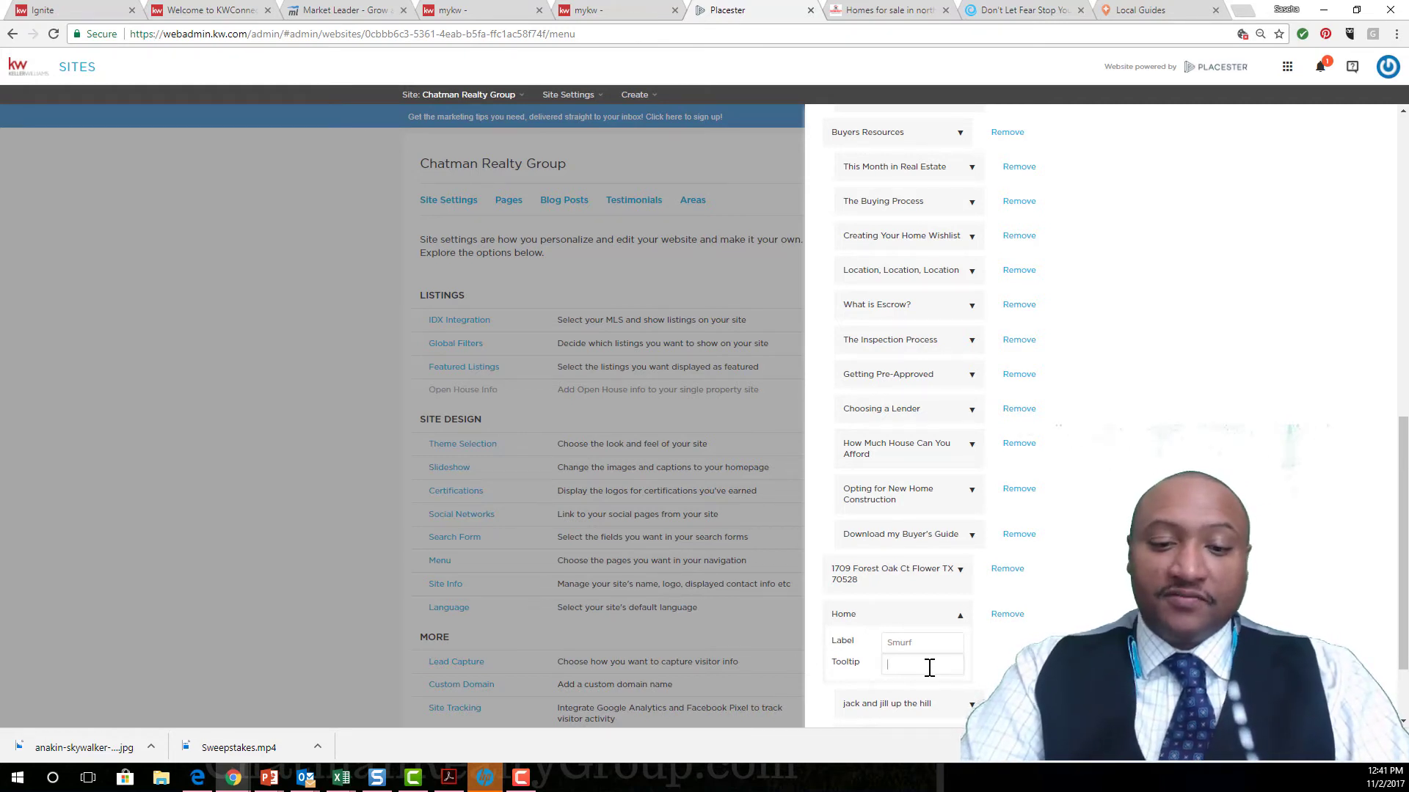
type("GI Joe")
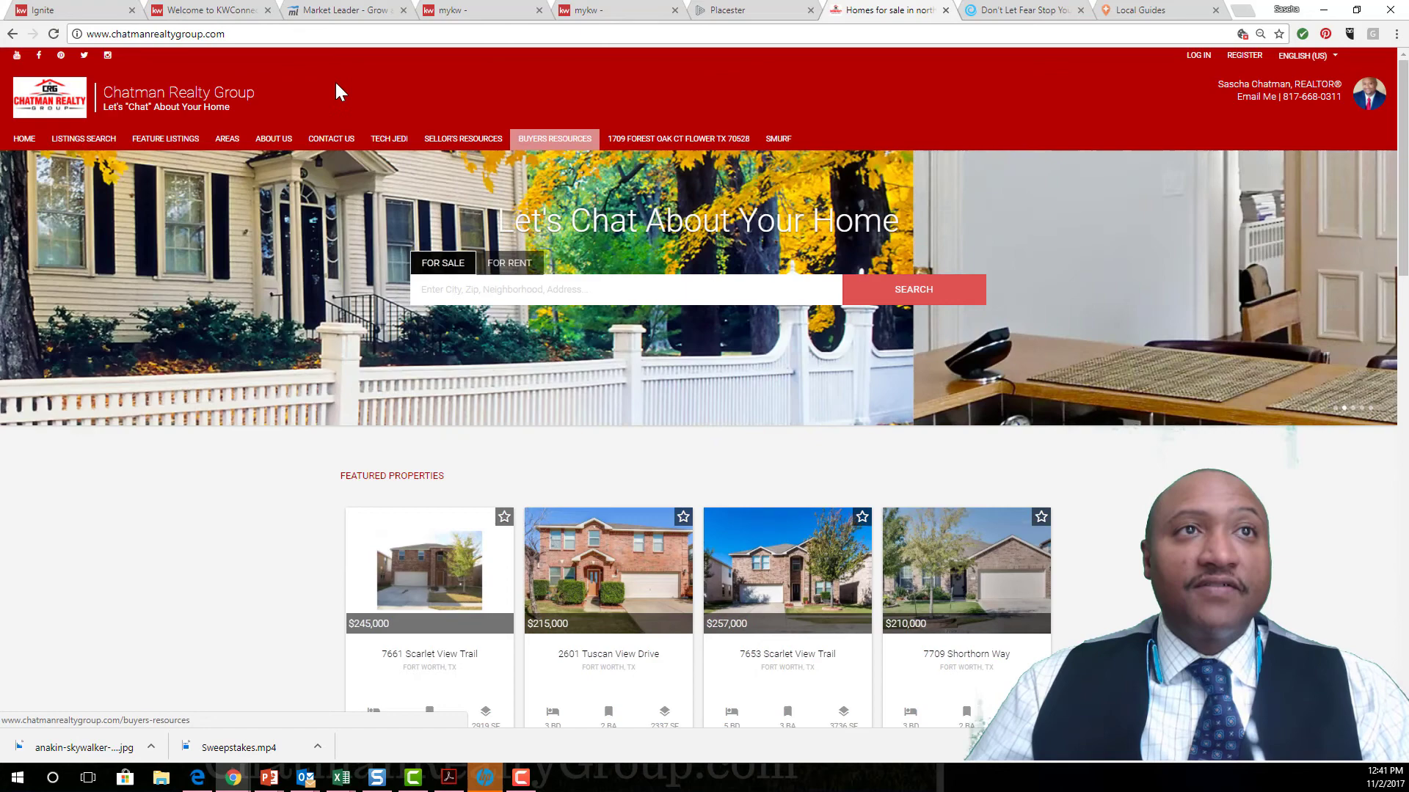
- Show the Buyers Resources pages on the live site's updated menu
left_click(555, 138)
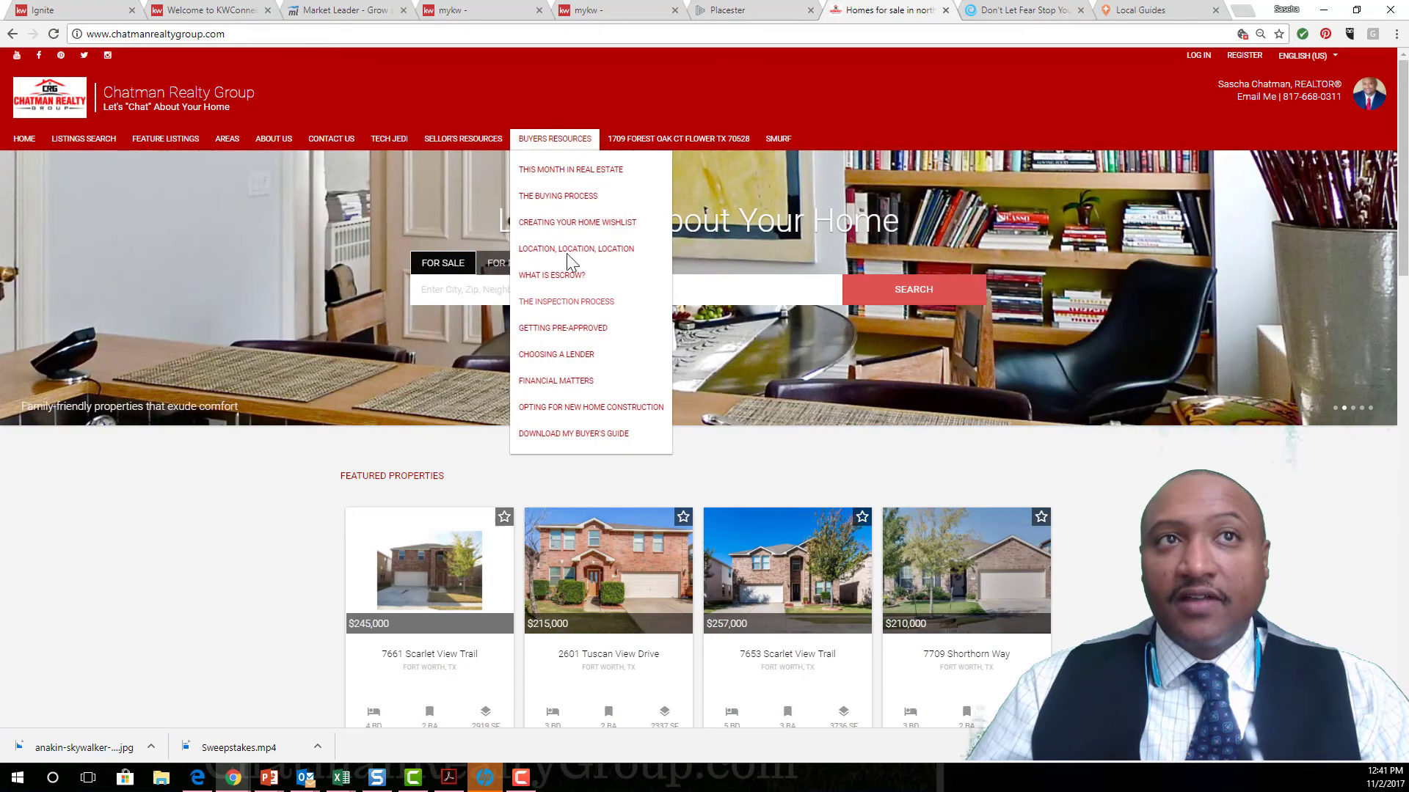